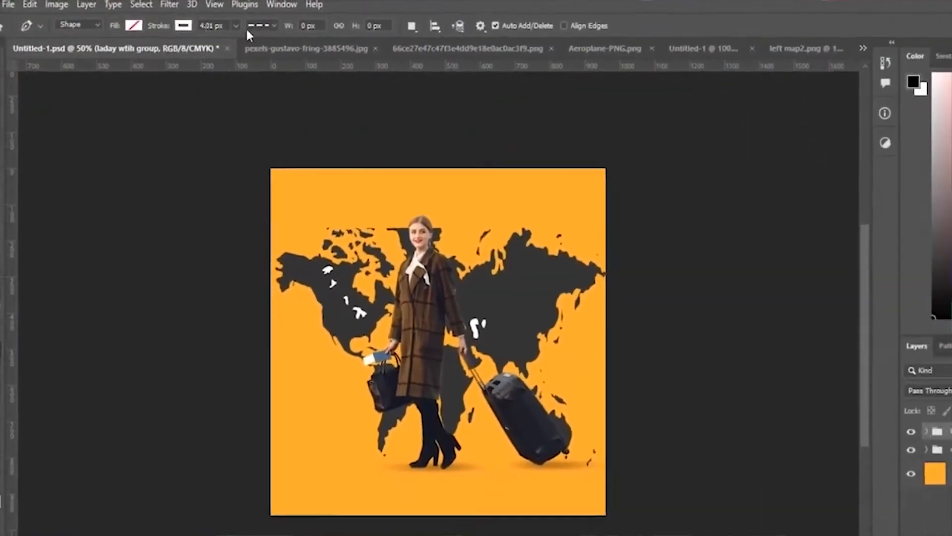
- Switch from Photoshop to Premiere Pro to begin importing the poster
left_click(474, 48)
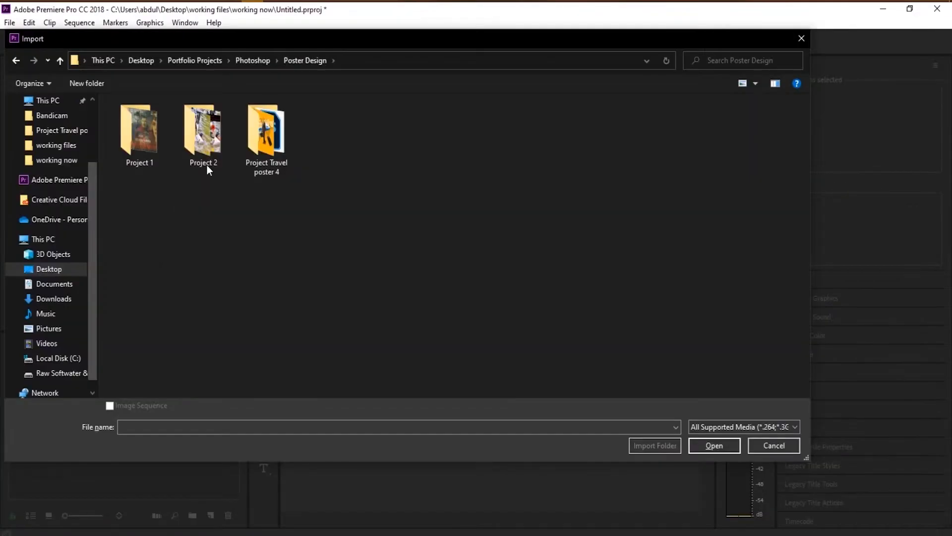
- Import the poster PSD as Individual Layers, producing a 12-item bin
left_click(774, 446)
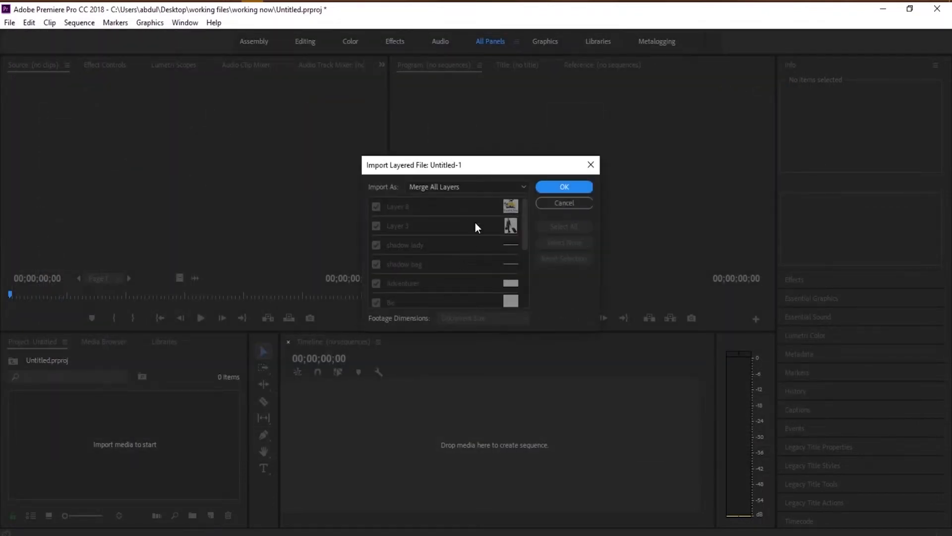
left_click(467, 186)
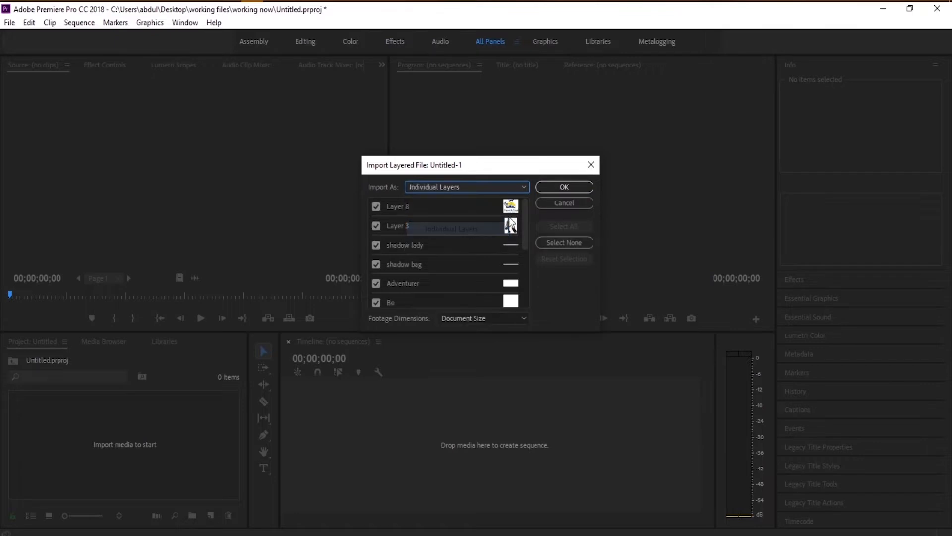
left_click(563, 187)
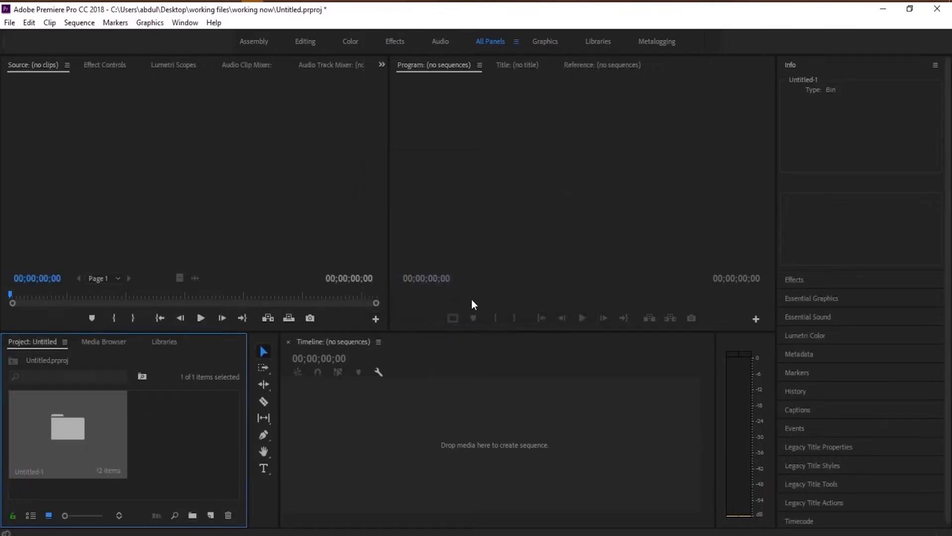
- Open the Untitled-1 bin and start a sequence from the poster layer clips
double_click(68, 433)
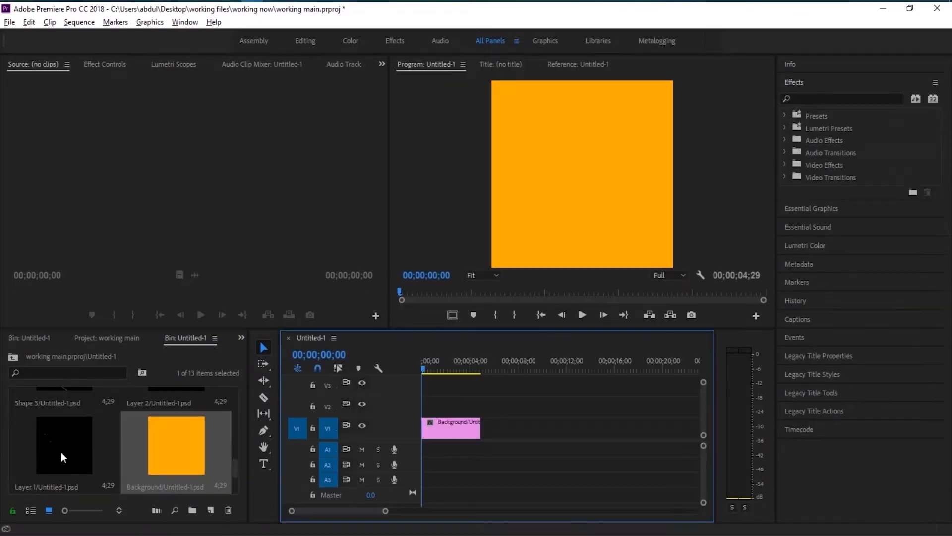
left_click(361, 424)
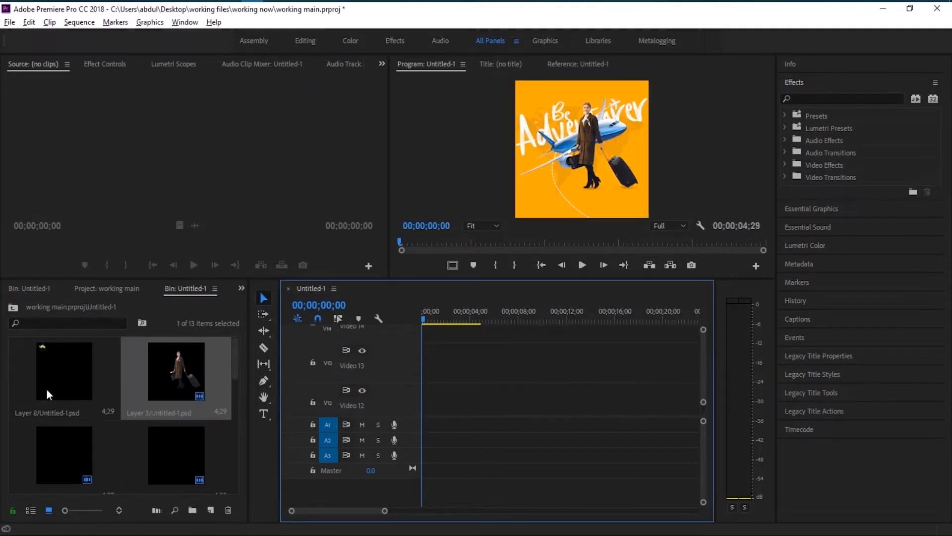
- Add Layer 8's tagline and adjust the shadow lady clip in the timeline
left_click(63, 379)
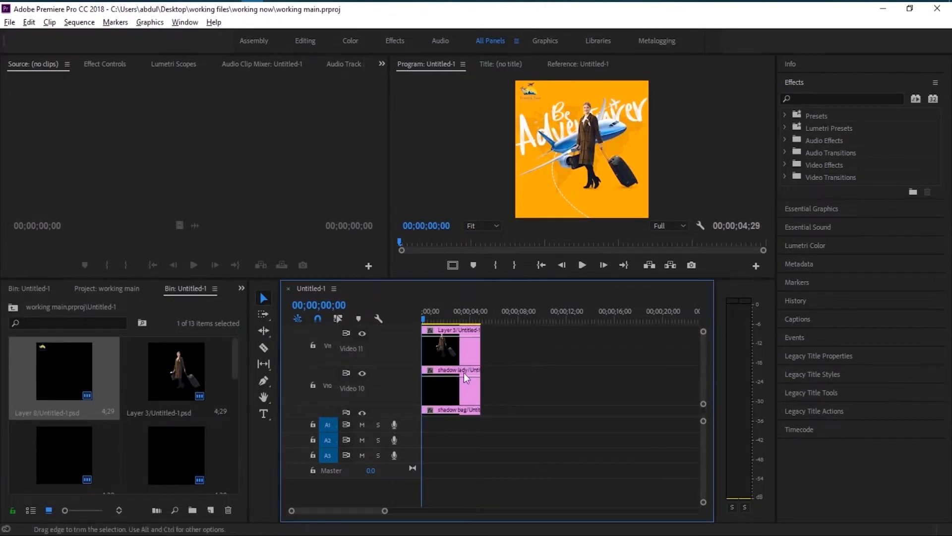
right_click(467, 378)
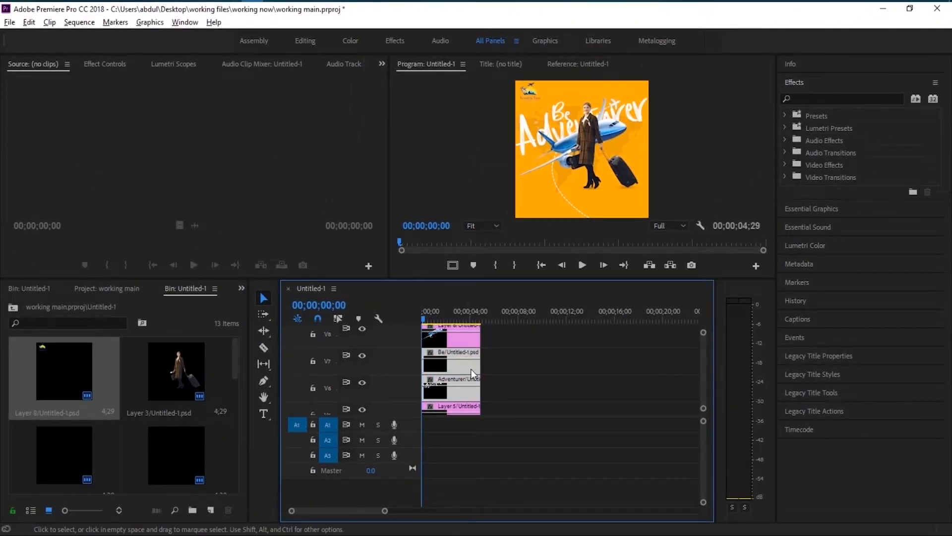
- Search Effects for 'text s' and show the Layer 6 airplane in Effect Controls
type("text s")
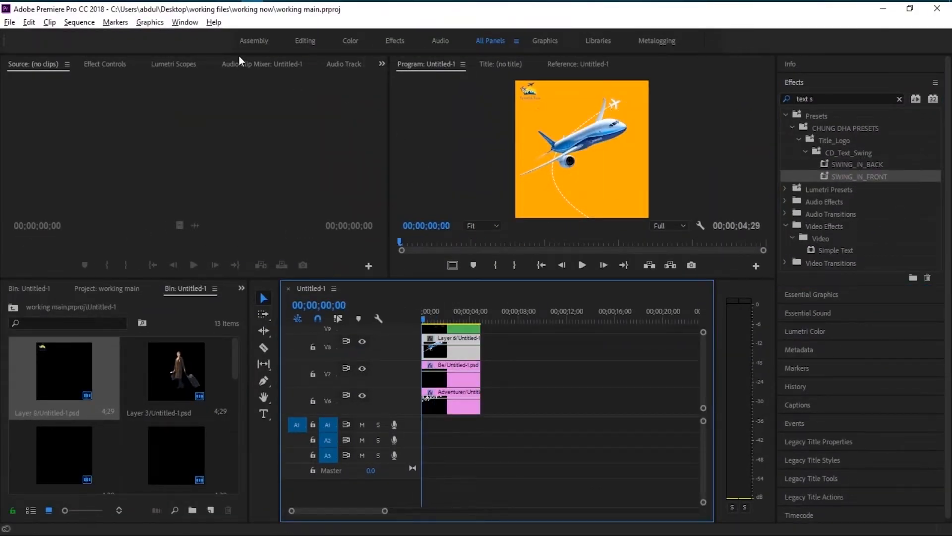
left_click(105, 64)
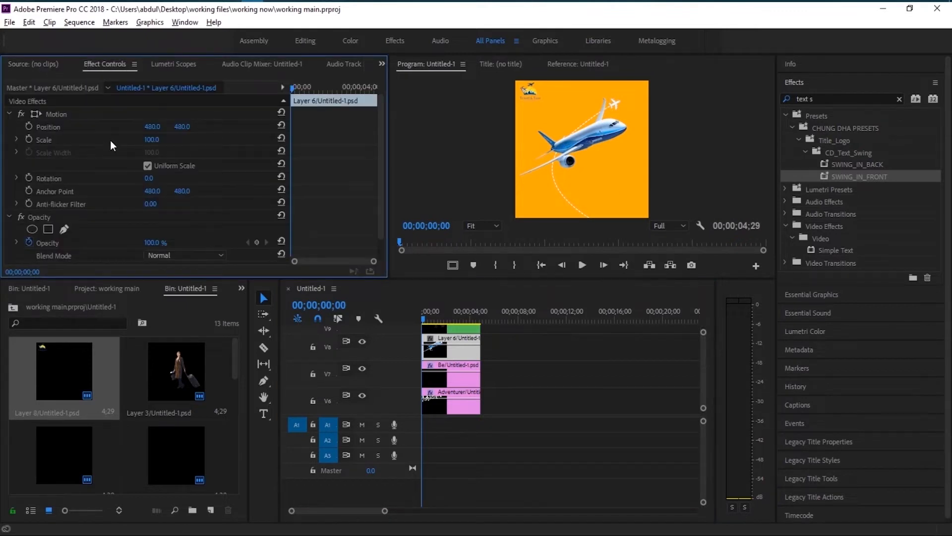
mouse_move(31, 128)
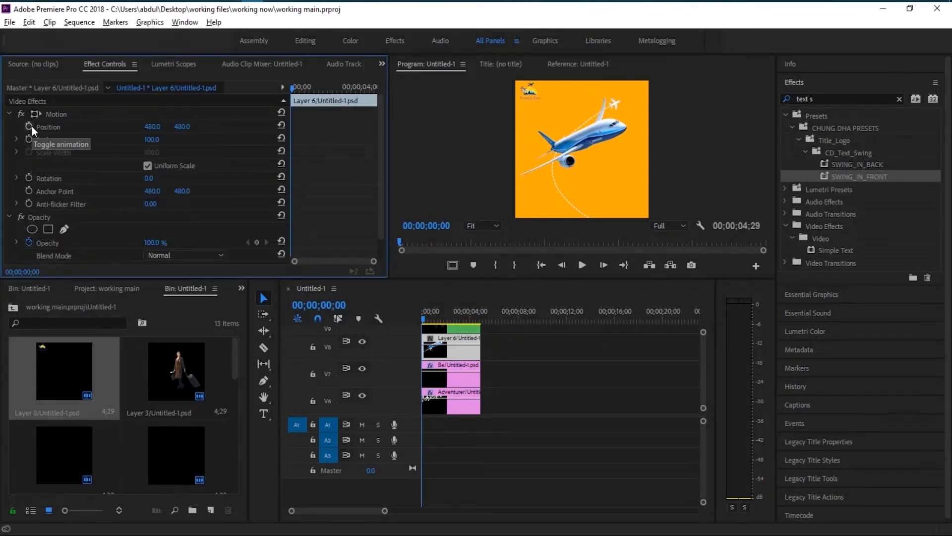
- Enable Position keyframing so the airplane flies in from the left
left_click(27, 127)
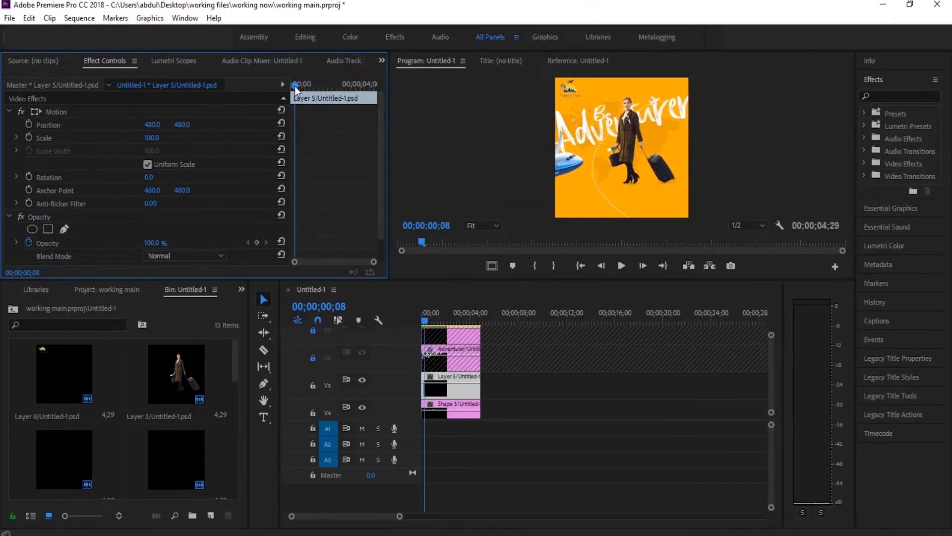
- Set Position/Scale keyframes giving Layer 5 its entrance in the first second
left_click(526, 364)
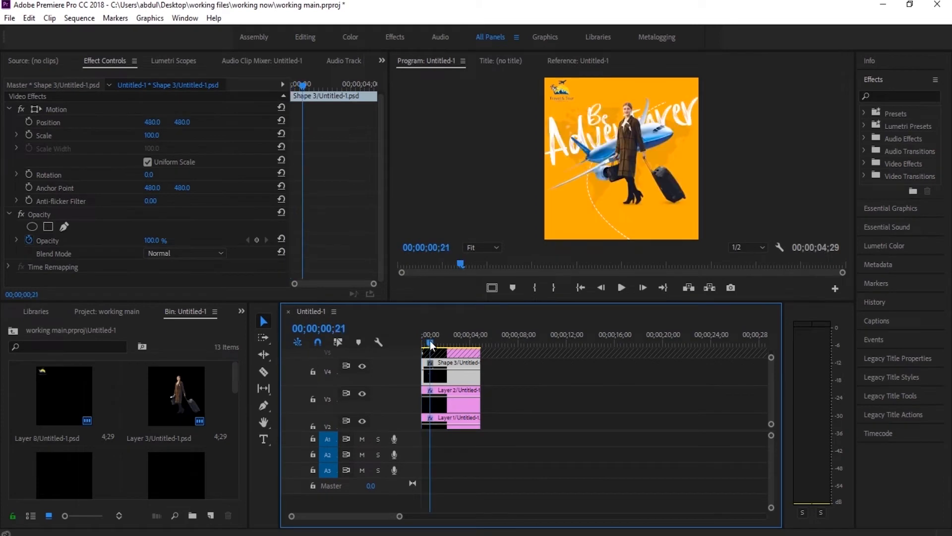
- Move to an early frame and select Shape 3 to keyframe its entrance
left_click(425, 342)
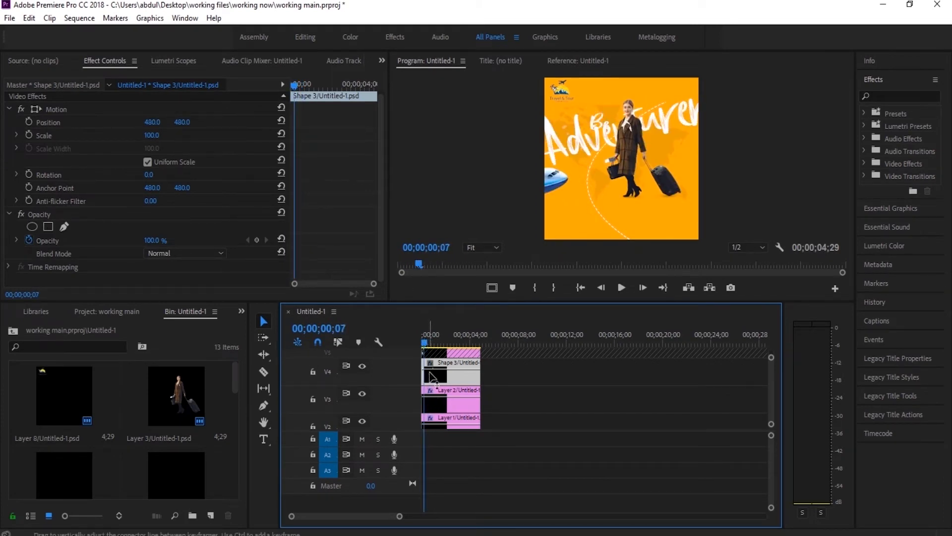
left_click(49, 226)
type("text")
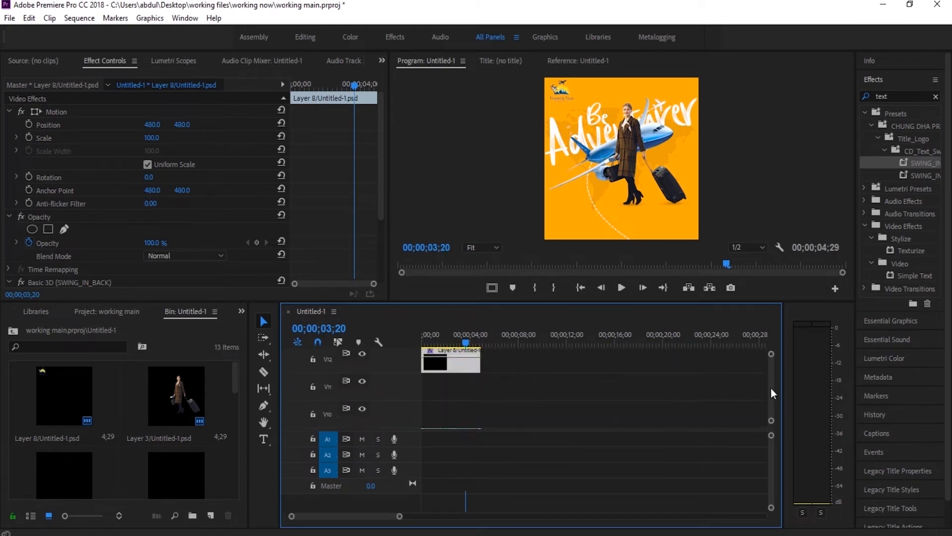
- Nest all layers into 'part 1 next' and Alt-drag a copy after it
right_click(450, 363)
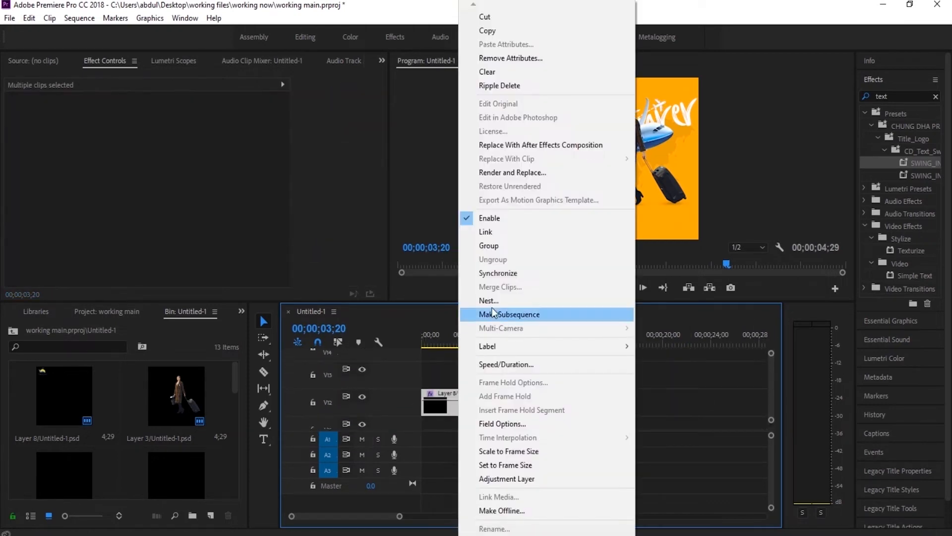
left_click(510, 313)
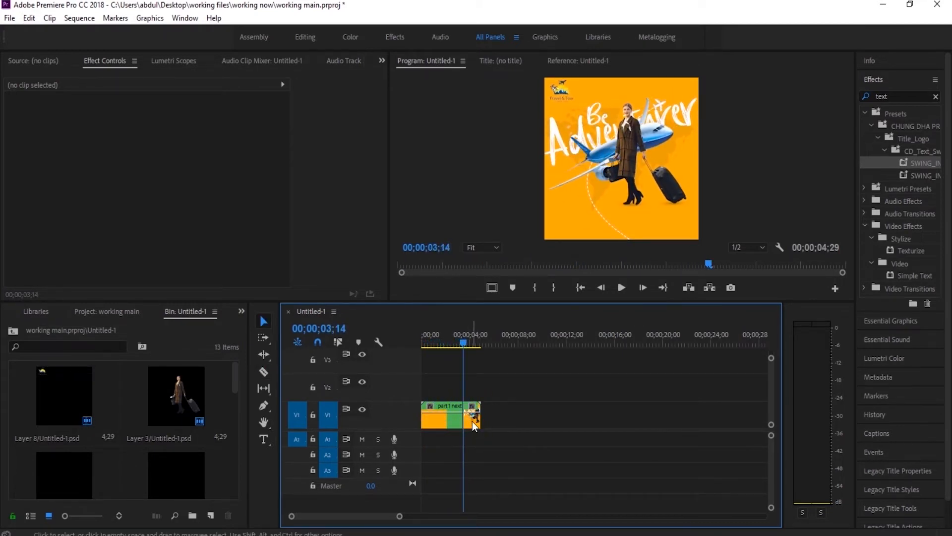
left_click(472, 423)
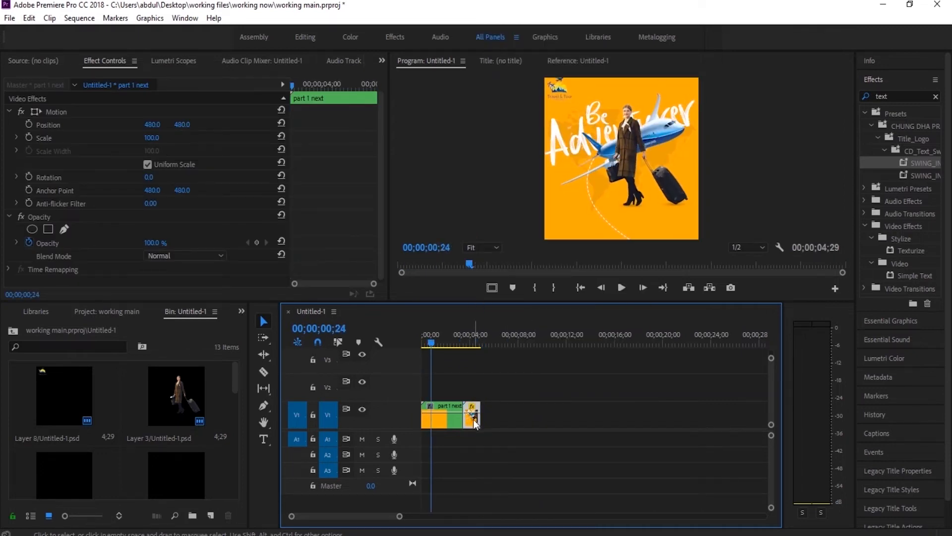
left_click_drag(458, 416, 492, 415)
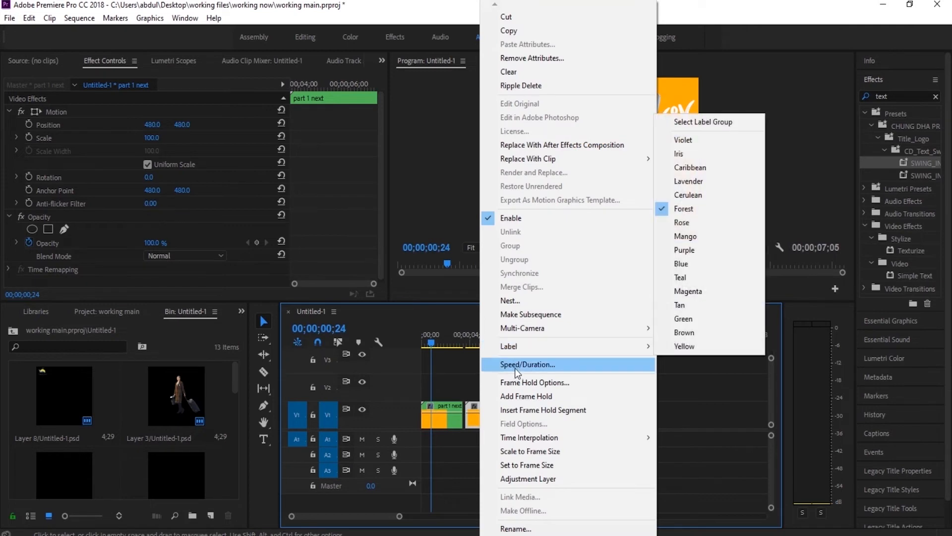
- Reverse the copy's speed and place Background on V1 beneath both clips
left_click(528, 364)
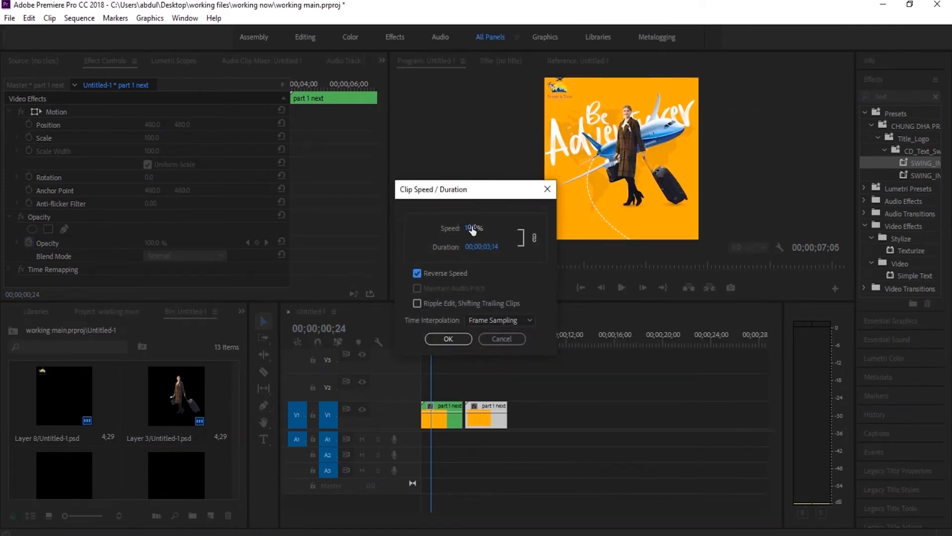
left_click(448, 339)
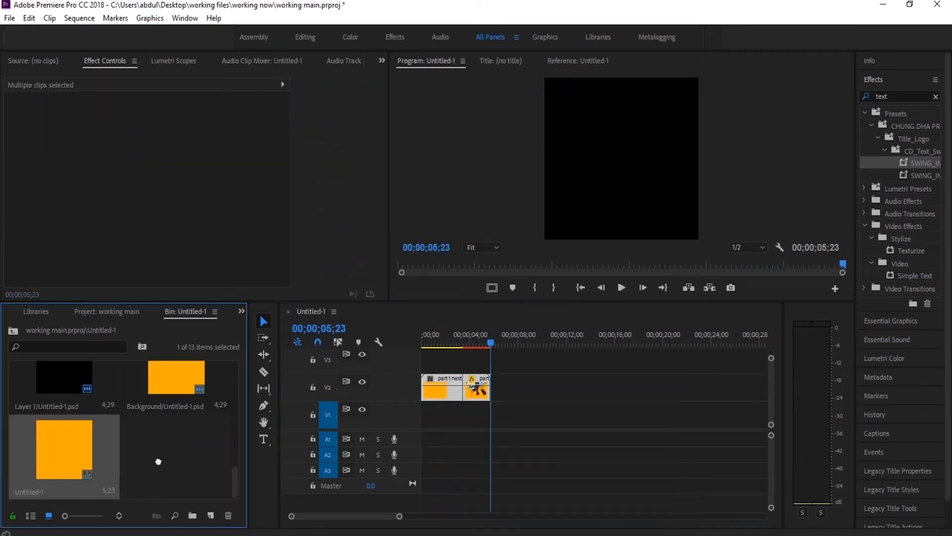
left_click_drag(175, 377, 448, 415)
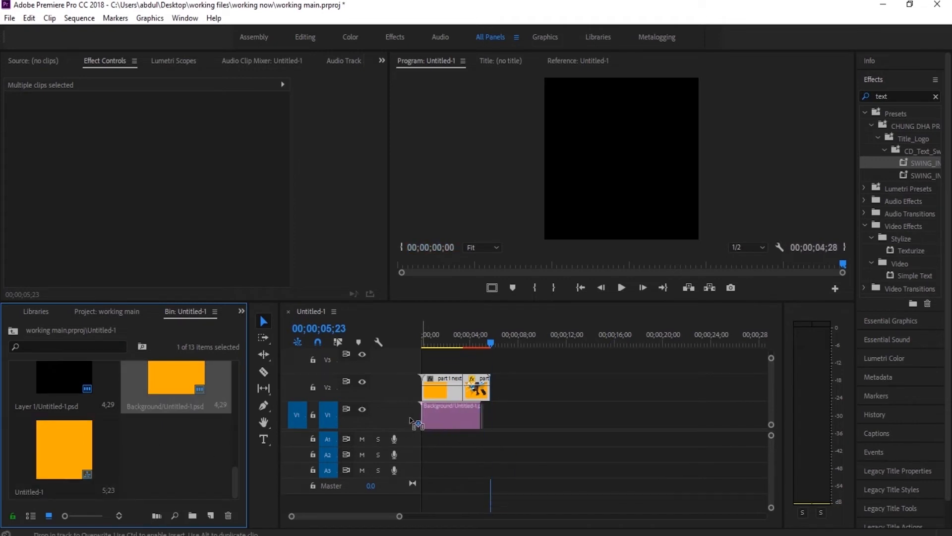